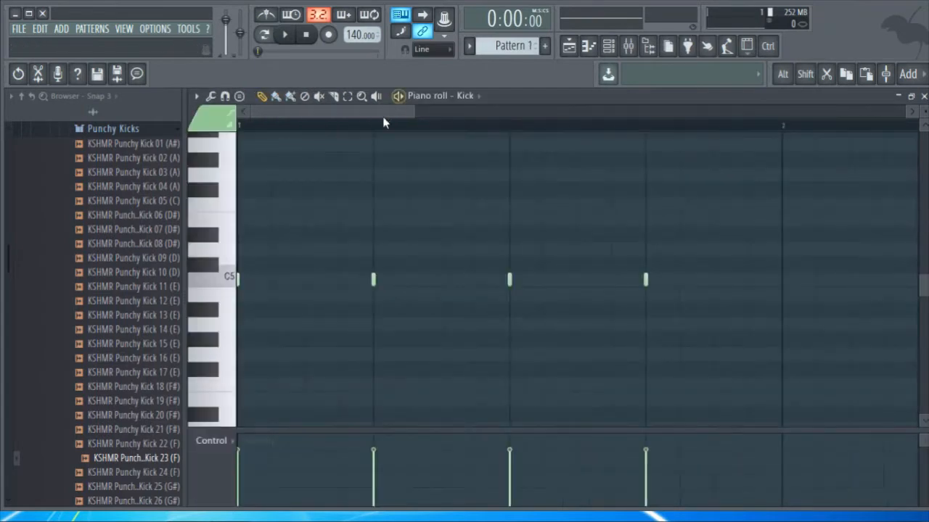
Step: Review the Harmless bass pattern, then show the four-bar kick and bass playlist arrangement
click(284, 35)
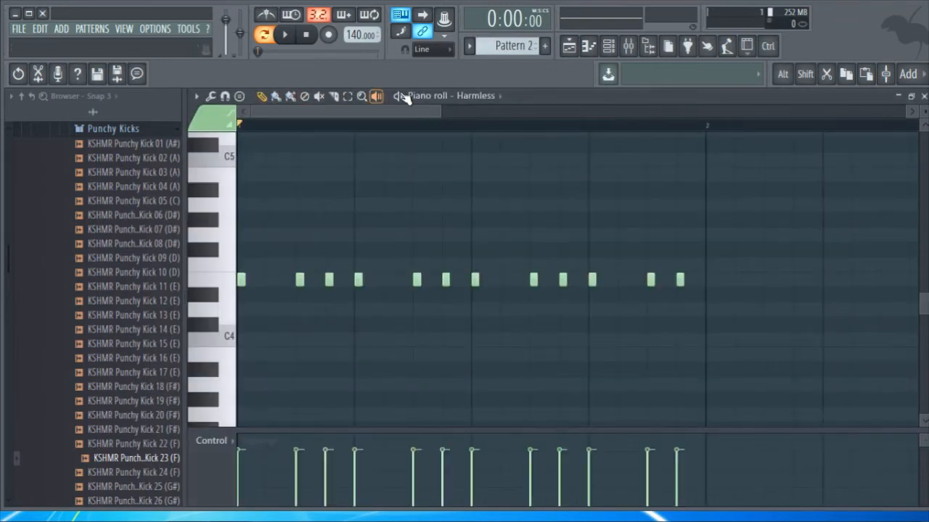
click(285, 34)
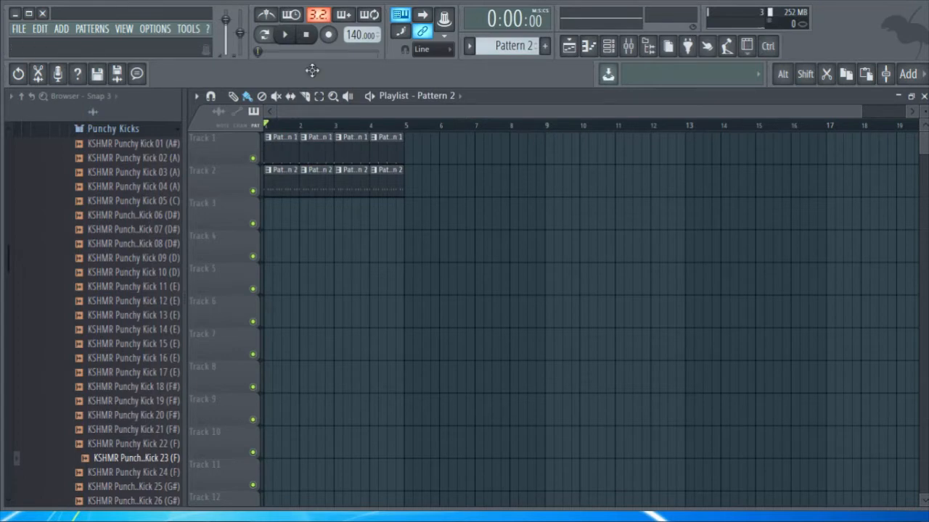
Step: Assign the Harmless channel to mixer insert 5 and close its instrument window
click(284, 34)
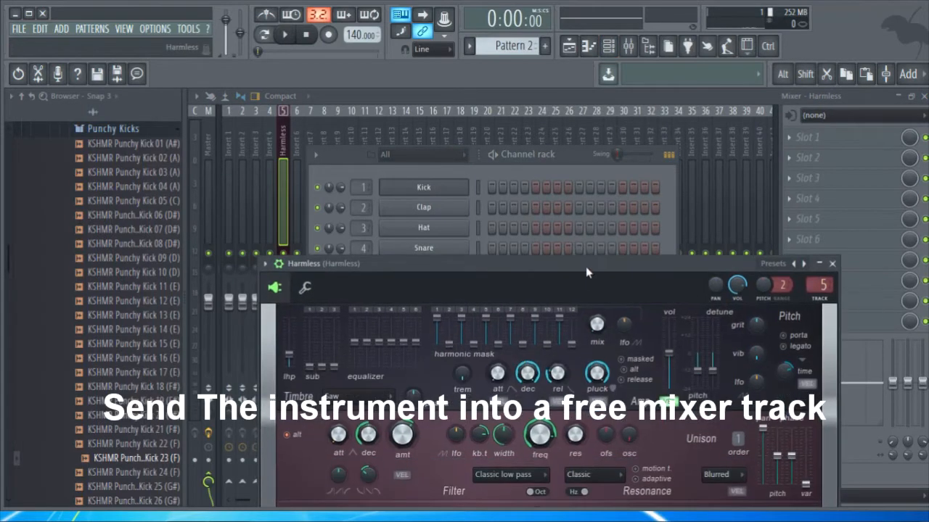
click(283, 145)
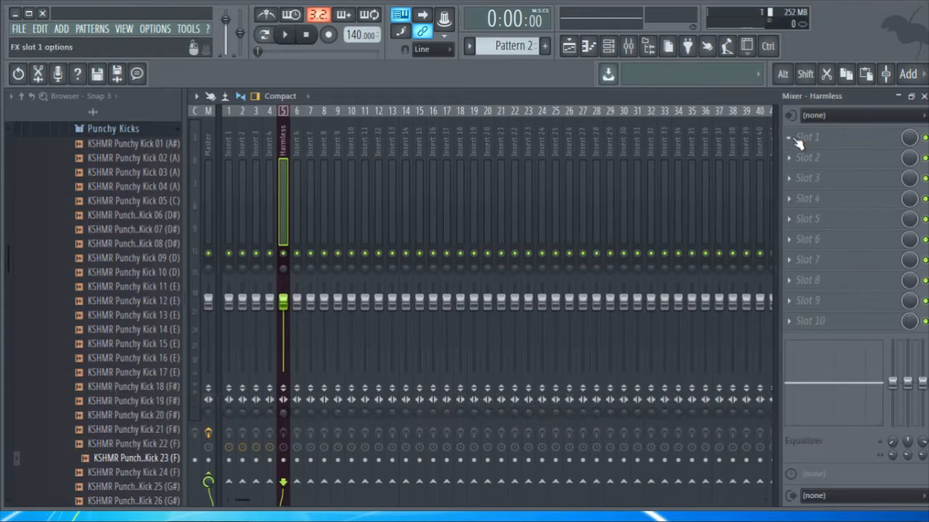
Step: Load Gross Beat into FX slot 1 of the Harmless insert
click(807, 137)
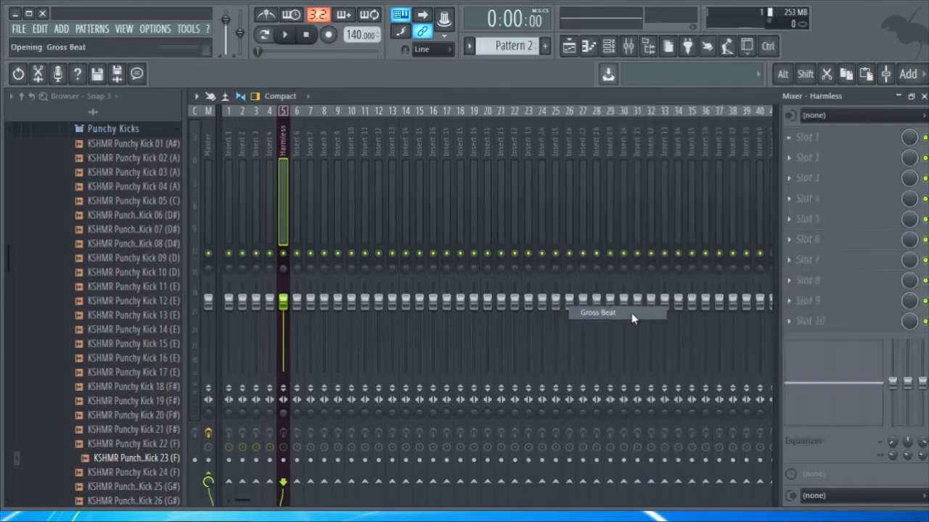
double_click(596, 312)
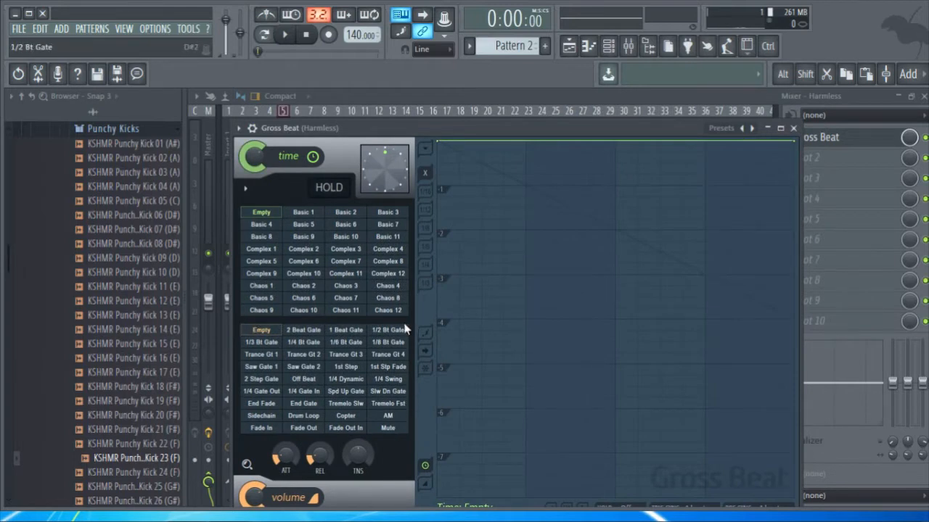
Step: Apply the Sidechain volume preset and set the second envelope point to Single curve
click(261, 415)
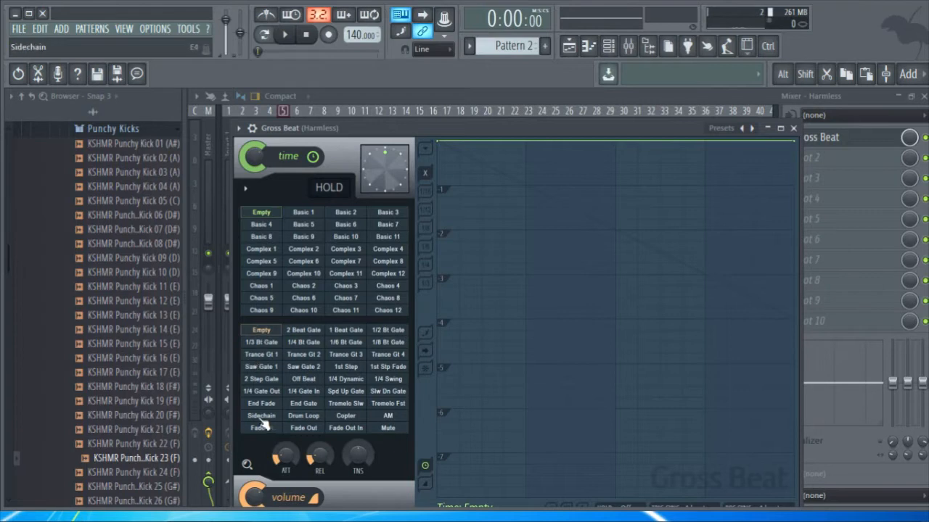
click(261, 415)
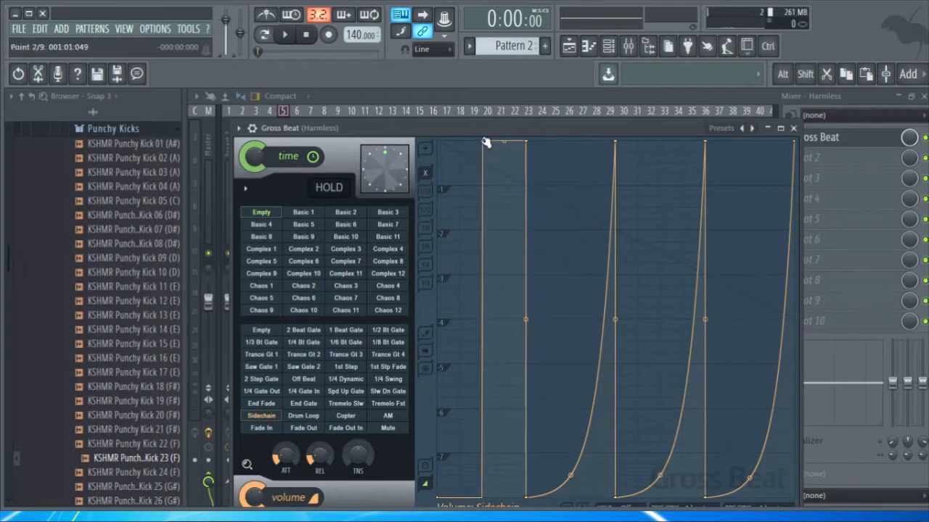
right_click(487, 143)
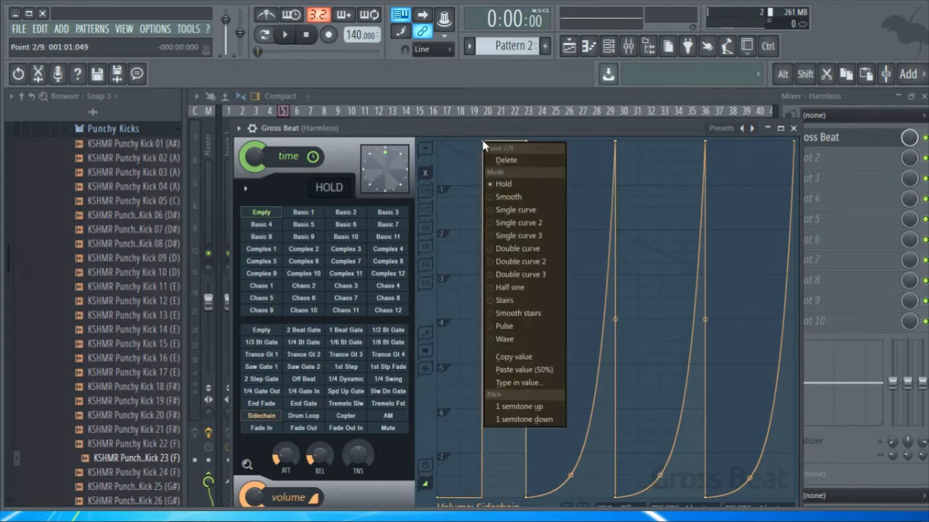
mouse_move(515, 209)
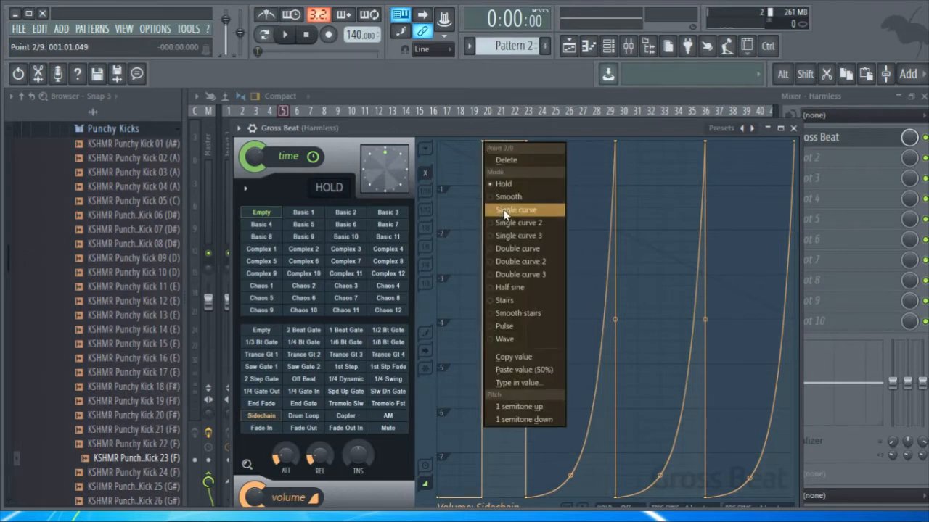
click(515, 209)
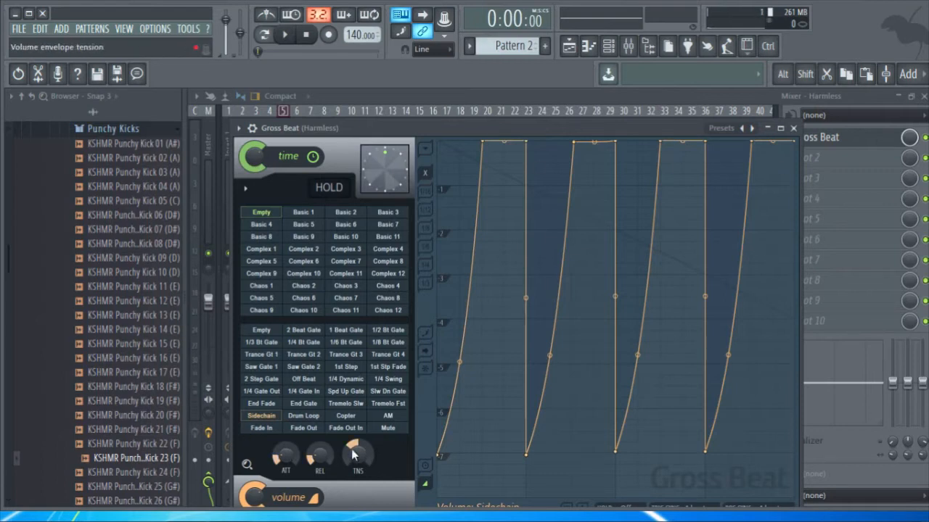
Step: Raise the Gross Beat volume envelope tension with the TNS knob
drag(358, 453, 358, 465)
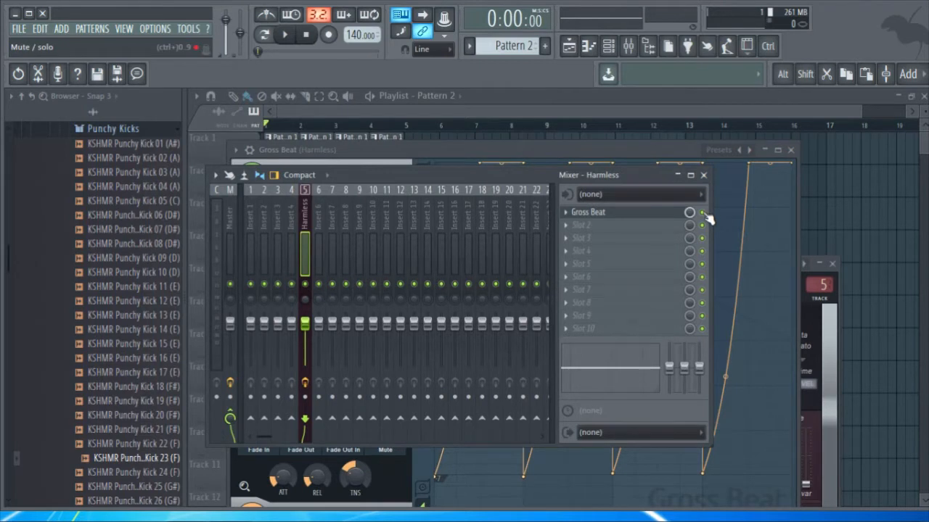
click(284, 34)
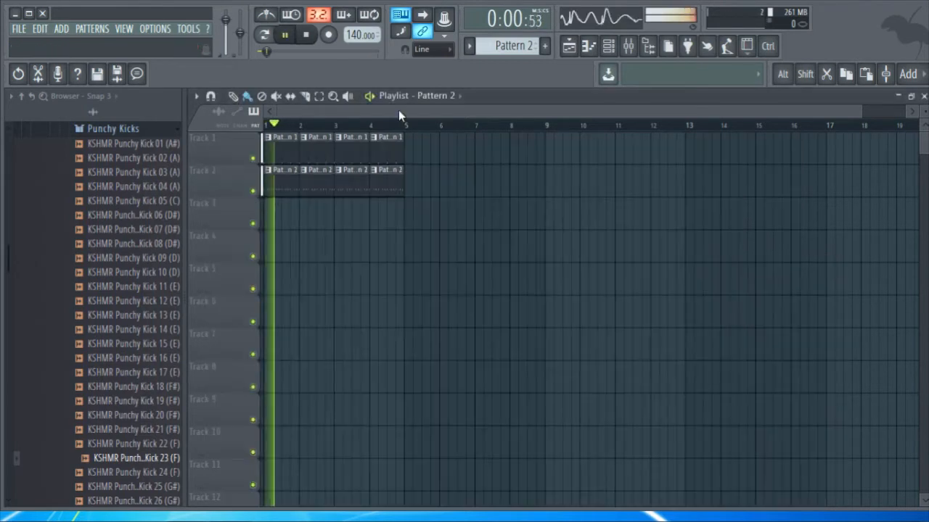
click(285, 34)
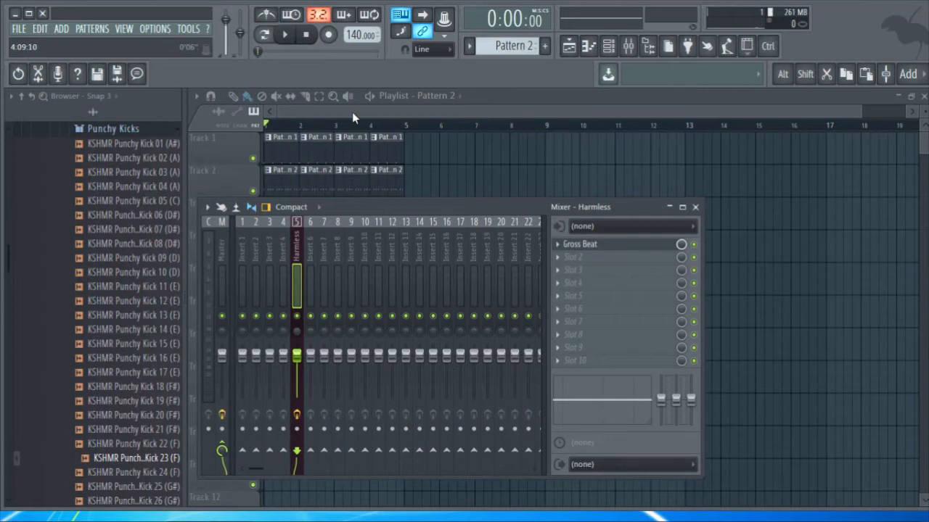
click(284, 35)
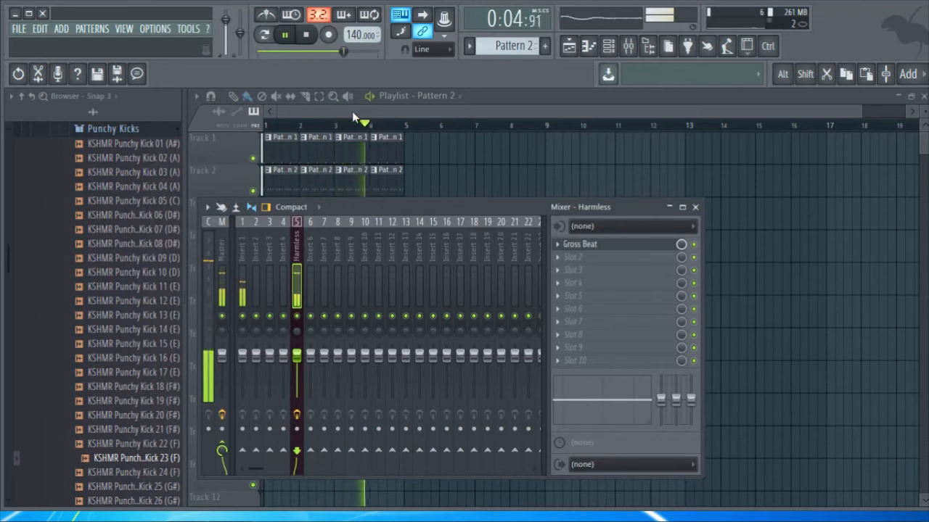
click(306, 35)
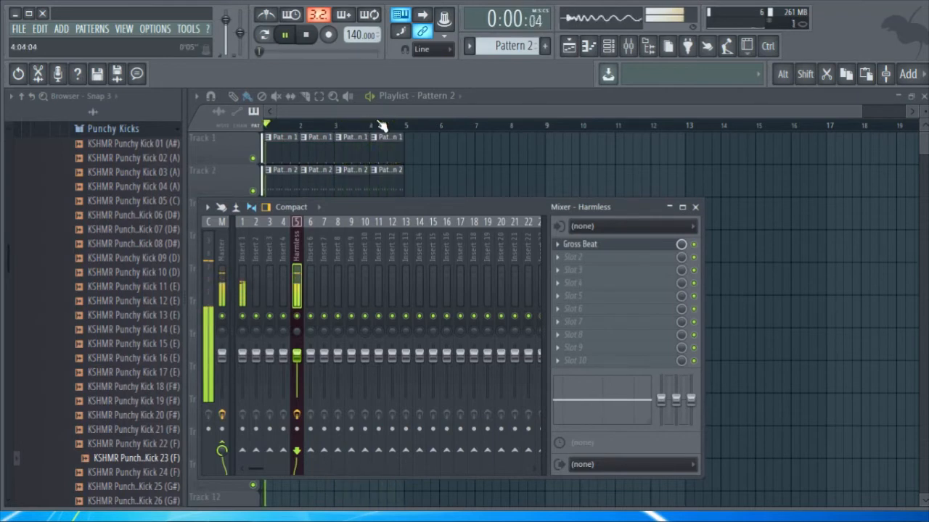
click(284, 34)
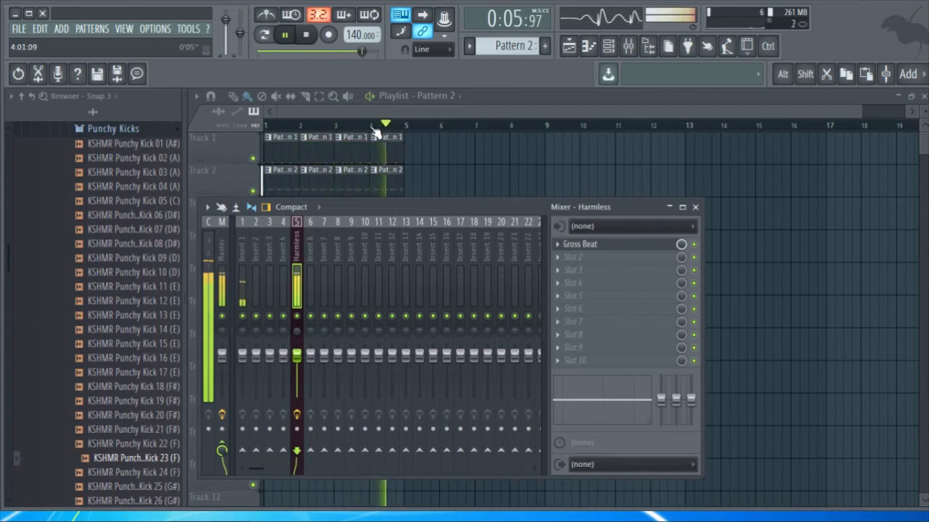
click(306, 34)
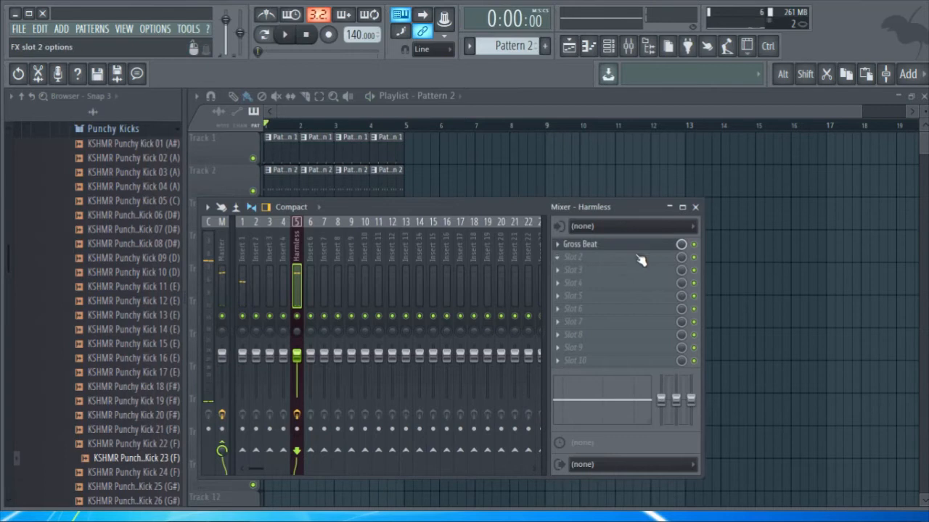
Step: Open Gross Beat and check the tension between curve points 6 and 7
click(580, 244)
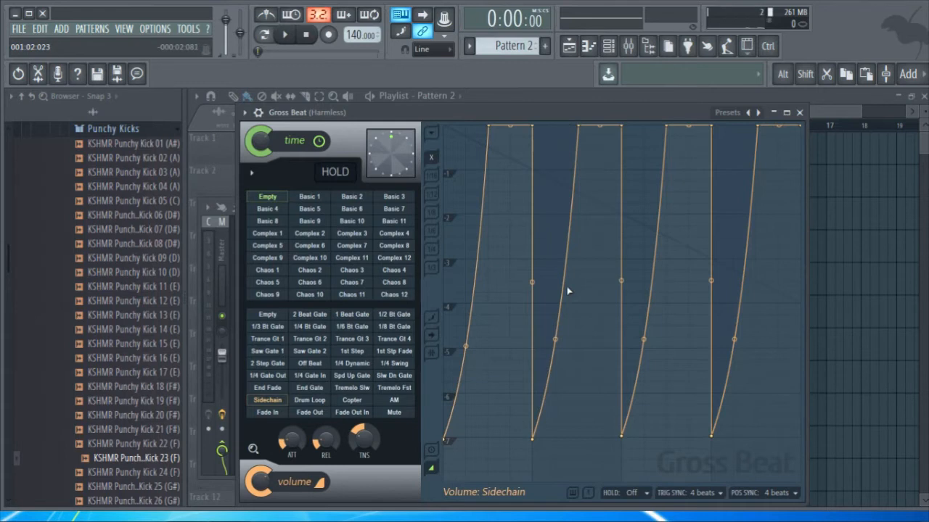
mouse_move(572, 361)
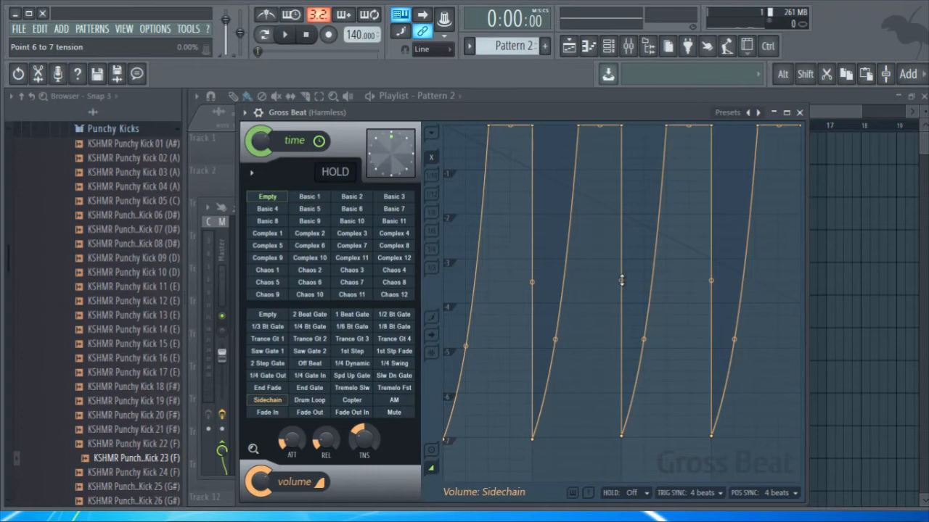
click(627, 45)
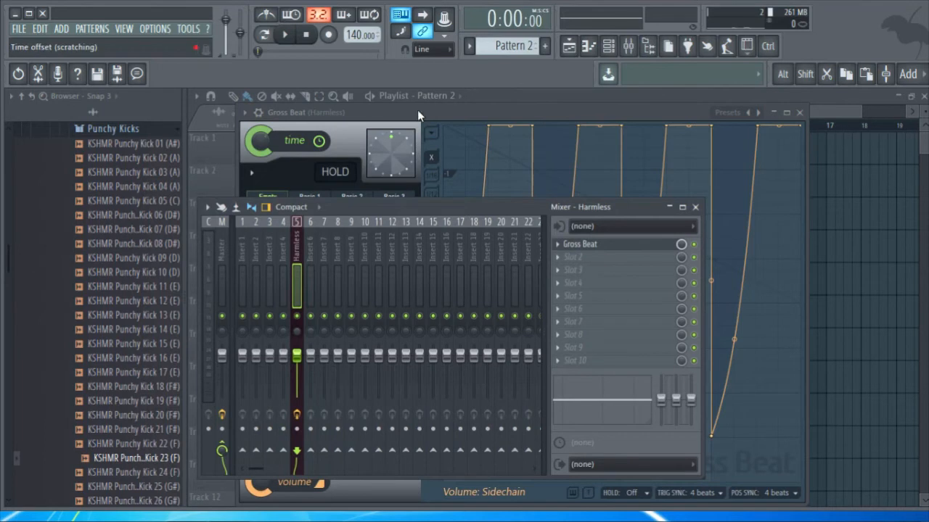
Step: Browse the effect list for FX slot 2 and close it without adding a plugin
click(681, 257)
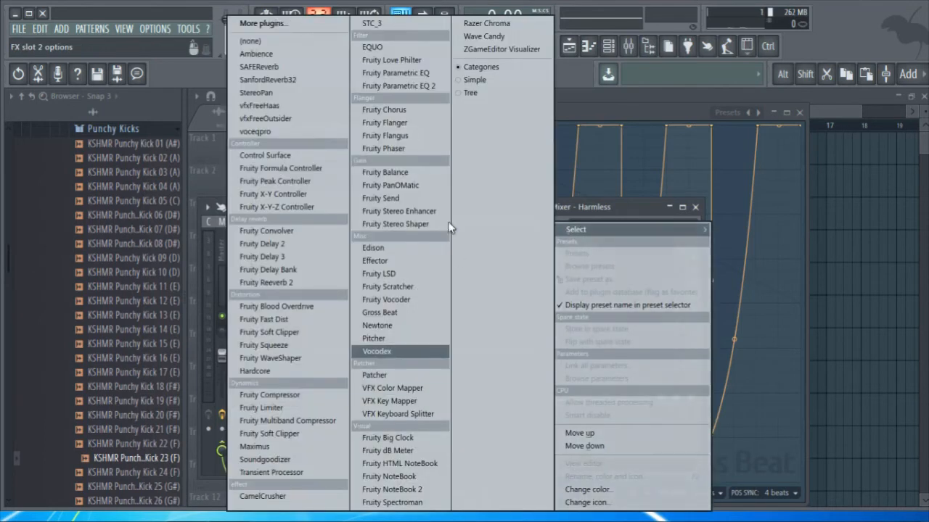
mouse_move(398, 59)
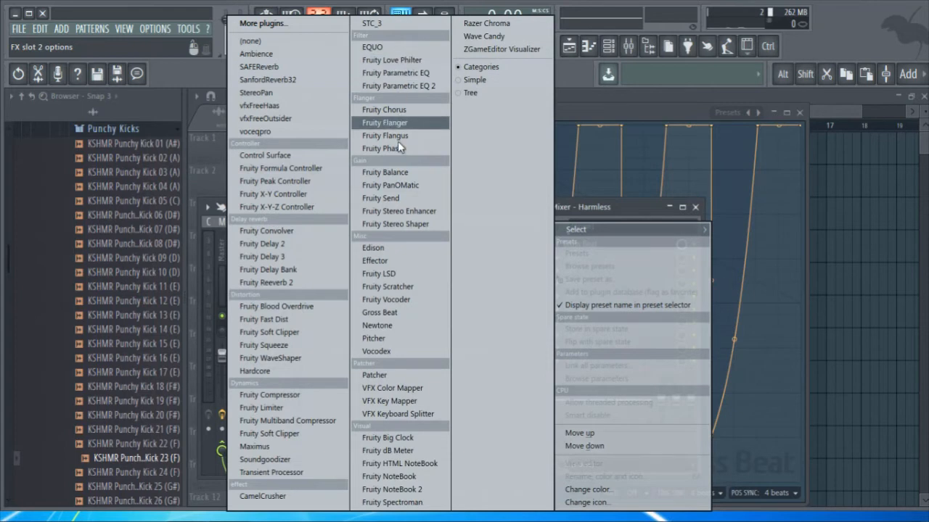
mouse_move(294, 180)
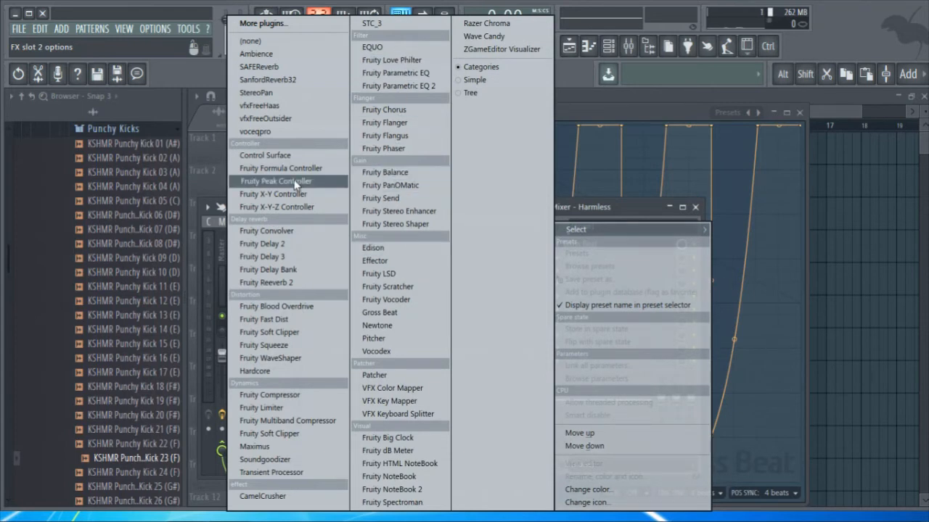
mouse_move(501, 48)
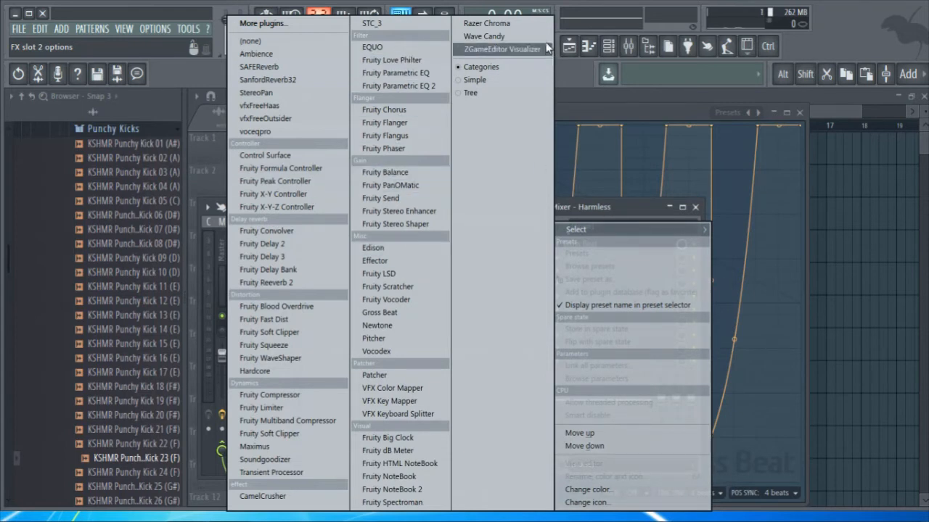
click(379, 312)
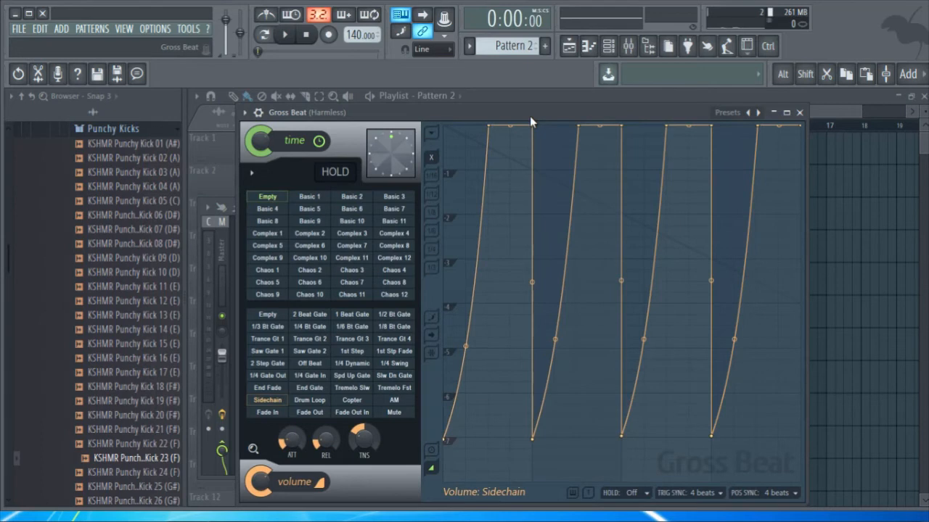
mouse_move(556, 122)
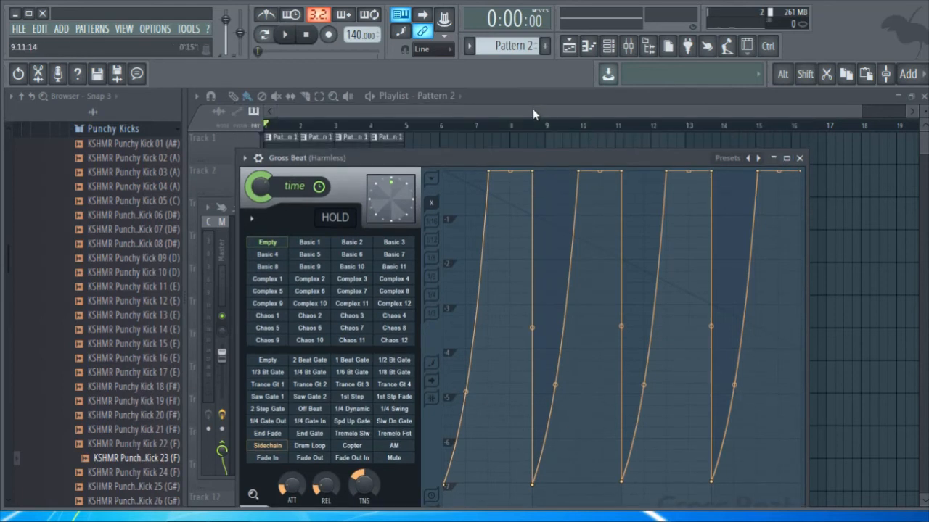
Step: Bring the Playlist with Tracks 1 and 2 to the front
click(569, 45)
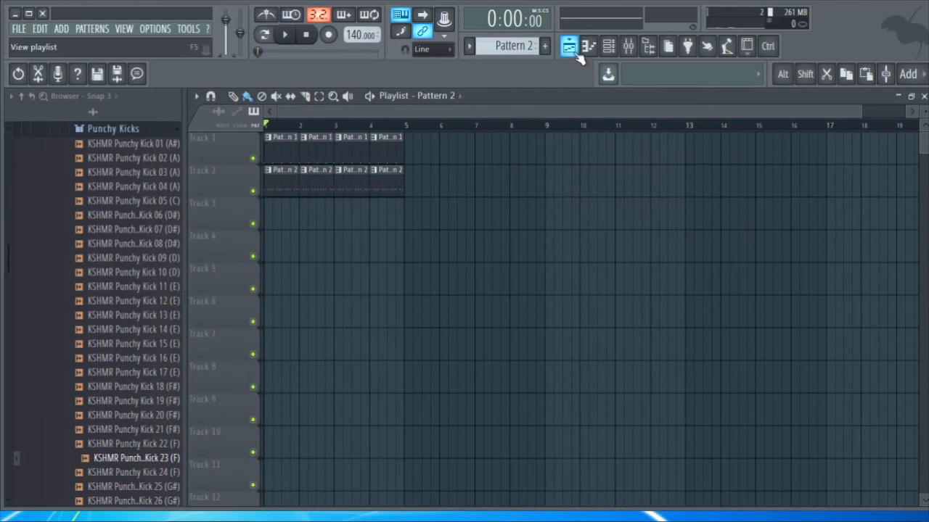